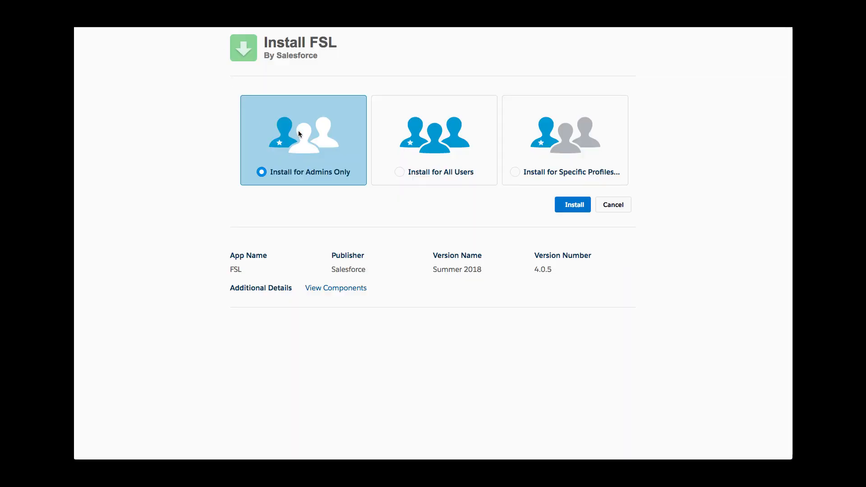
Step: Install the FSL package for admins only, granting third-party website access and dismissing the notice
{"action": "left_click", "coordinate": [571, 205]}
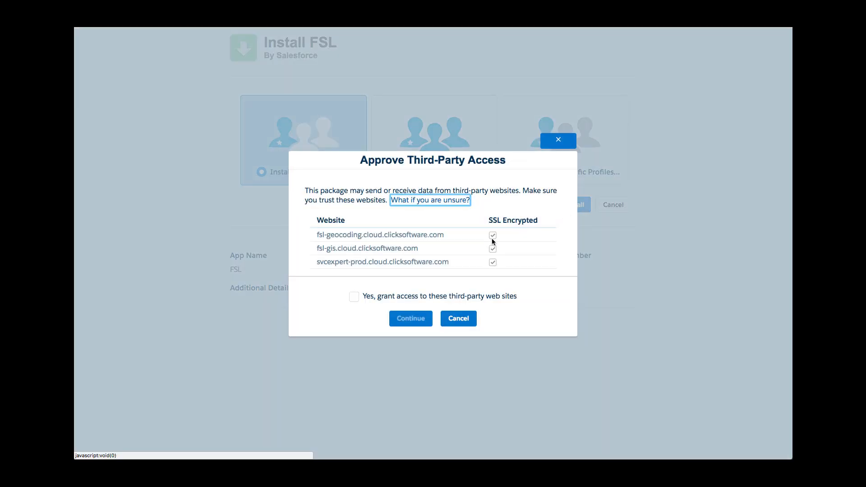
{"action": "left_click", "coordinate": [409, 318]}
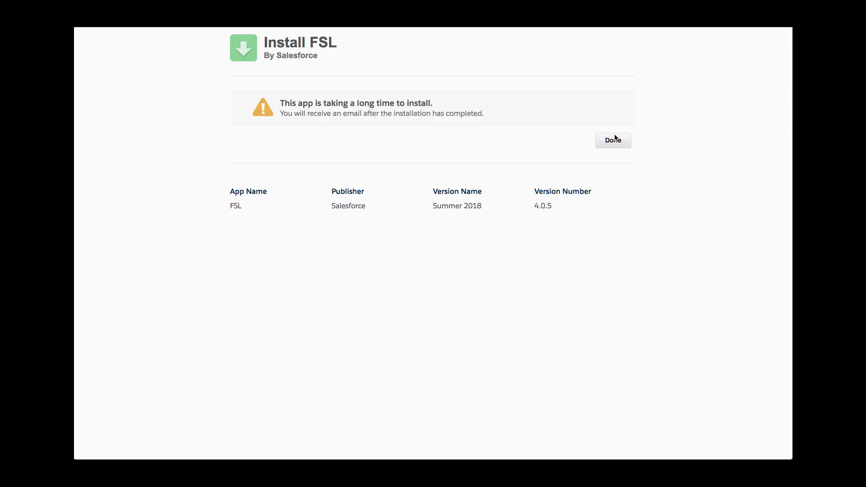
{"action": "left_click", "coordinate": [613, 140]}
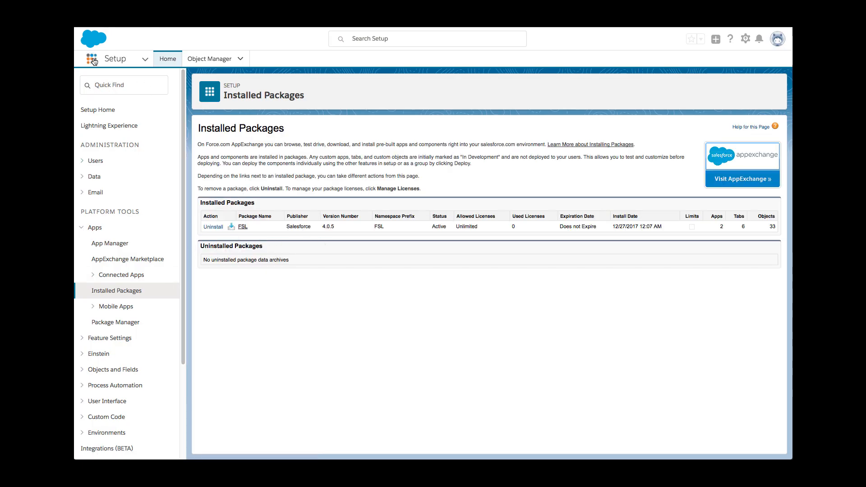
Step: Launch the Field Service Admin app from the App Launcher
{"action": "left_click", "coordinate": [89, 58]}
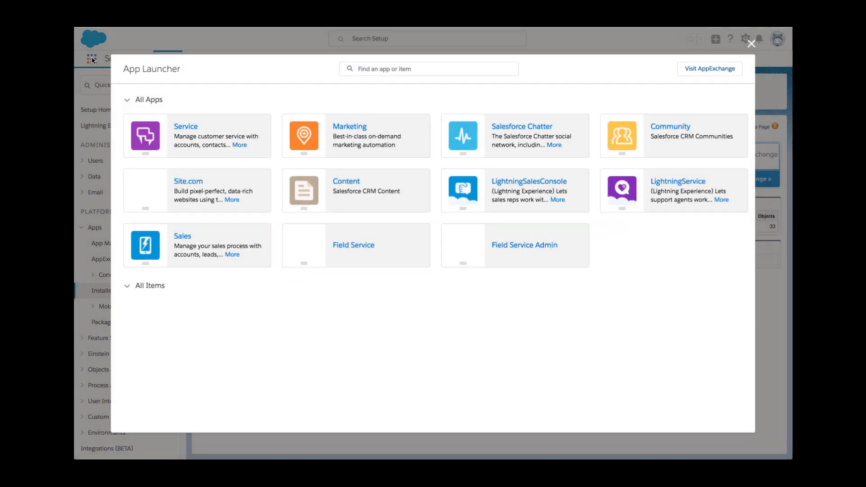
{"action": "left_click", "coordinate": [127, 286]}
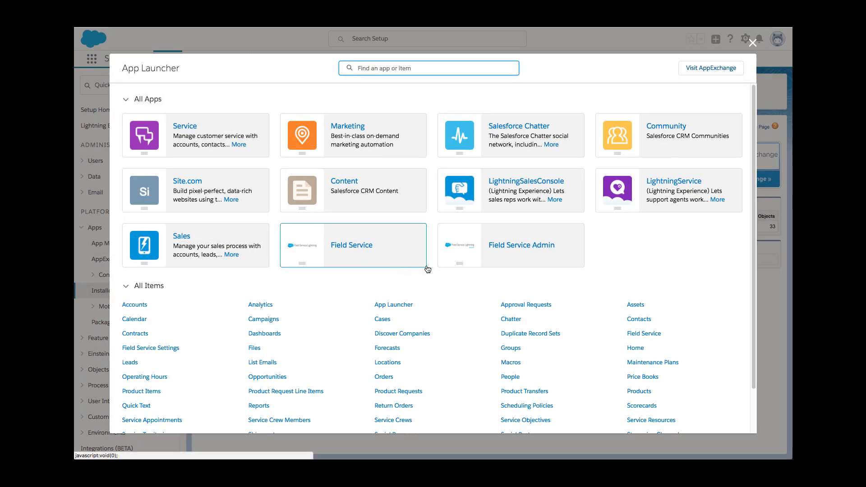
{"action": "mouse_move", "coordinate": [507, 256]}
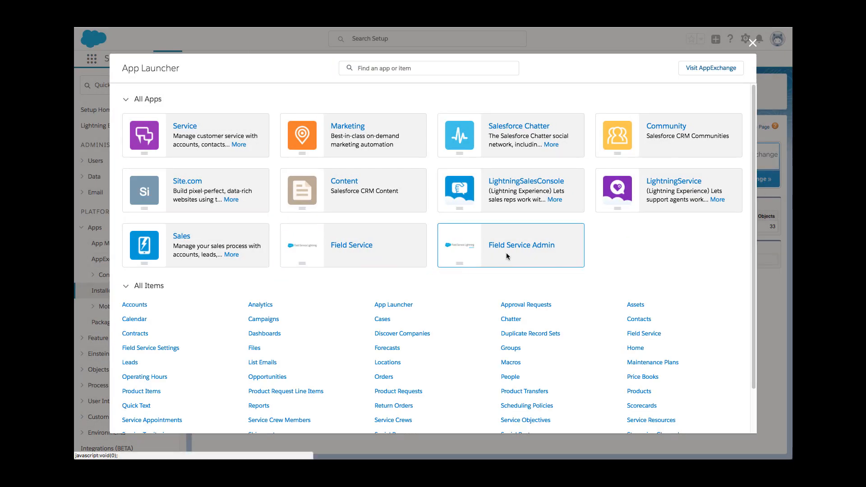
{"action": "left_click", "coordinate": [520, 245]}
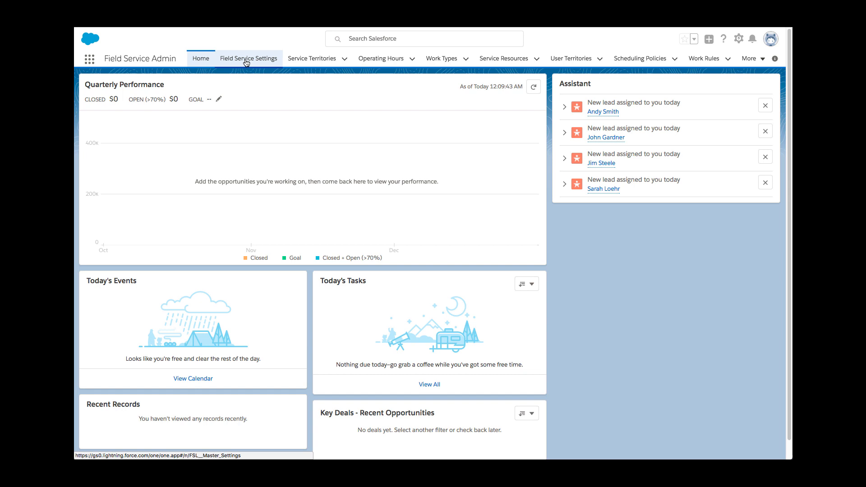
Step: Reach the FSL Guided Setup from the Field Service Settings page
{"action": "left_click", "coordinate": [248, 58]}
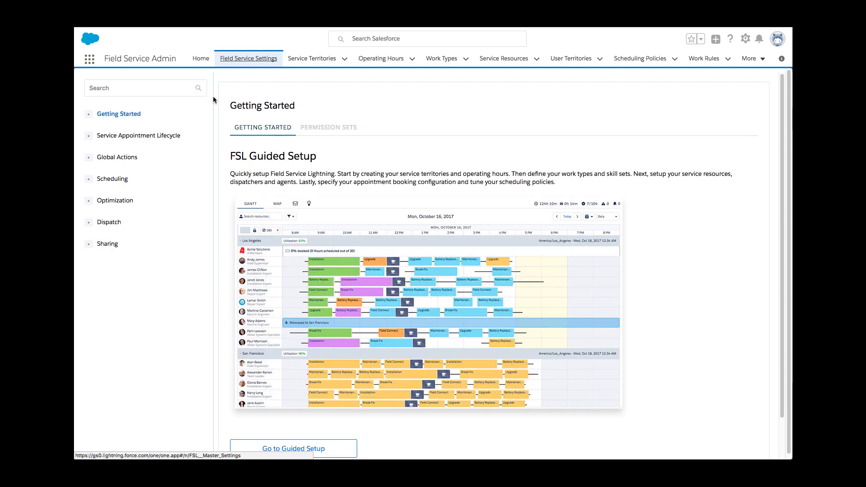
{"action": "mouse_move", "coordinate": [232, 184]}
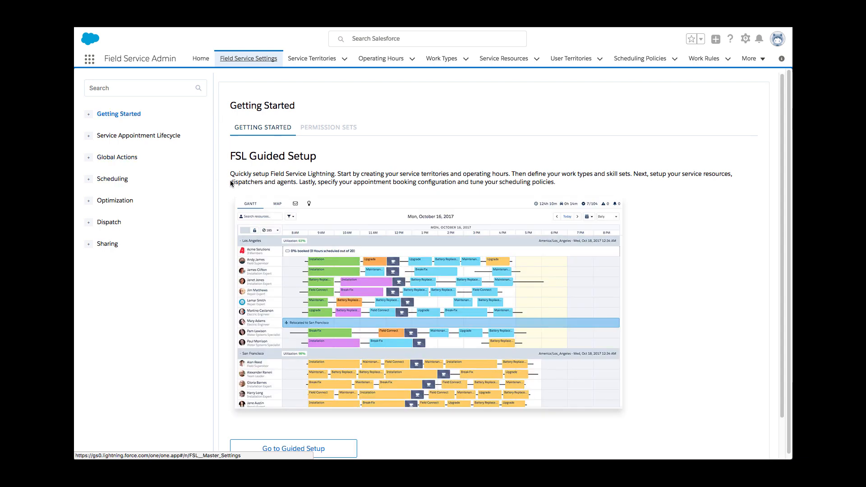
{"action": "scroll", "scroll_direction": "down", "scroll_amount": 3}
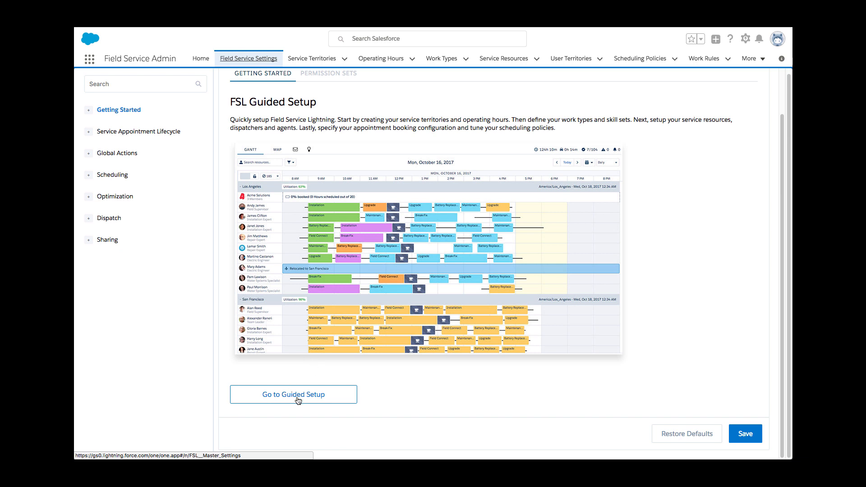
{"action": "left_click", "coordinate": [293, 394]}
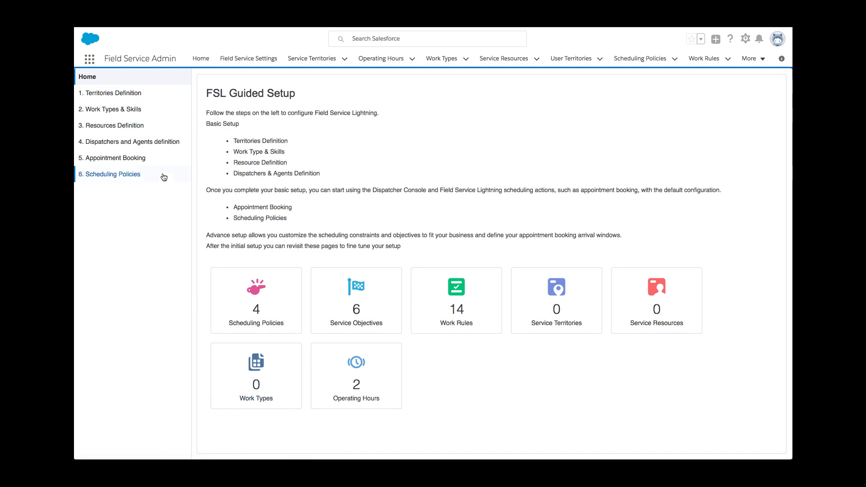
Step: Show the Territories Definition step with the Los Angeles territory's details
{"action": "left_click", "coordinate": [113, 93]}
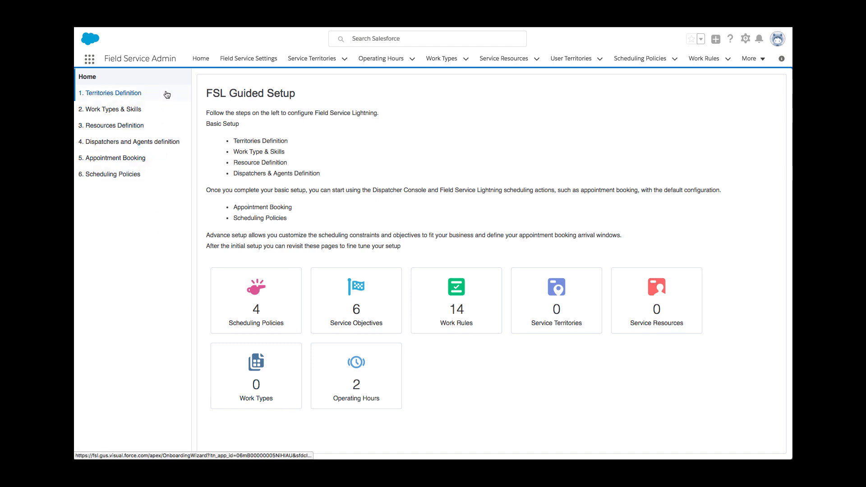
{"action": "mouse_move", "coordinate": [156, 189]}
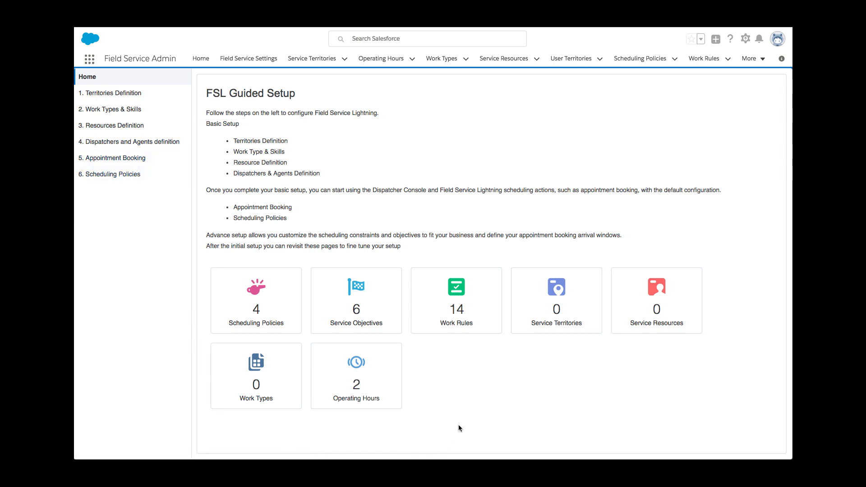
{"action": "mouse_move", "coordinate": [460, 353]}
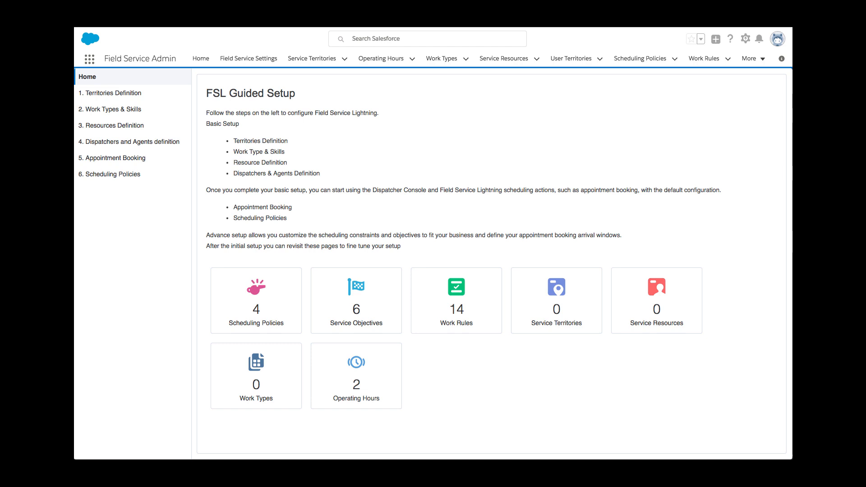
{"action": "left_click", "coordinate": [112, 92]}
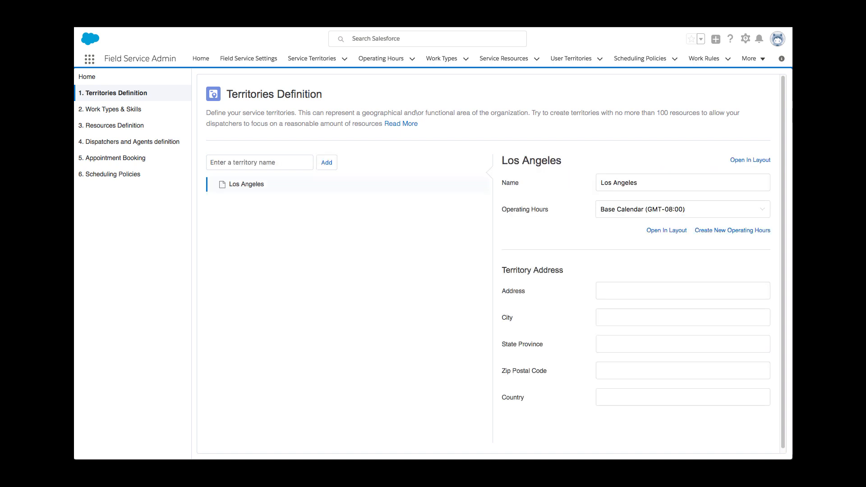
Step: Save new GES Operating Hours, weekdays 6 AM–4 PM Pacific
{"action": "left_click", "coordinate": [732, 230]}
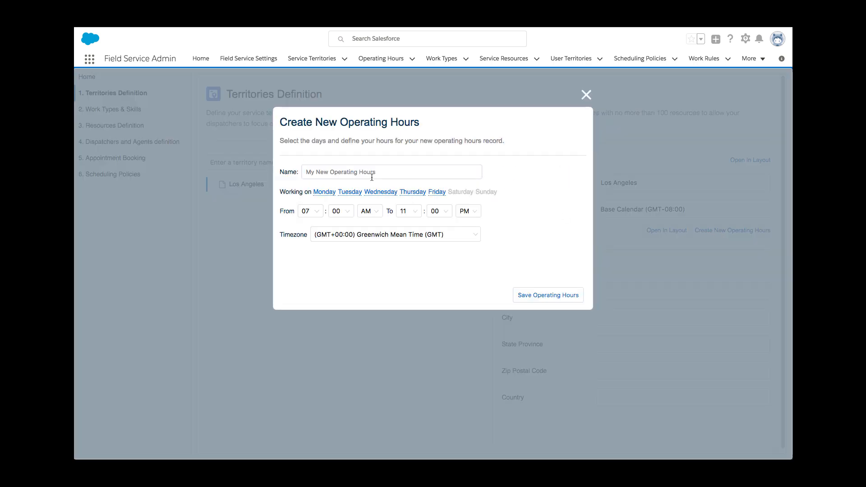
{"action": "type", "text": "GES Operating Hour"}
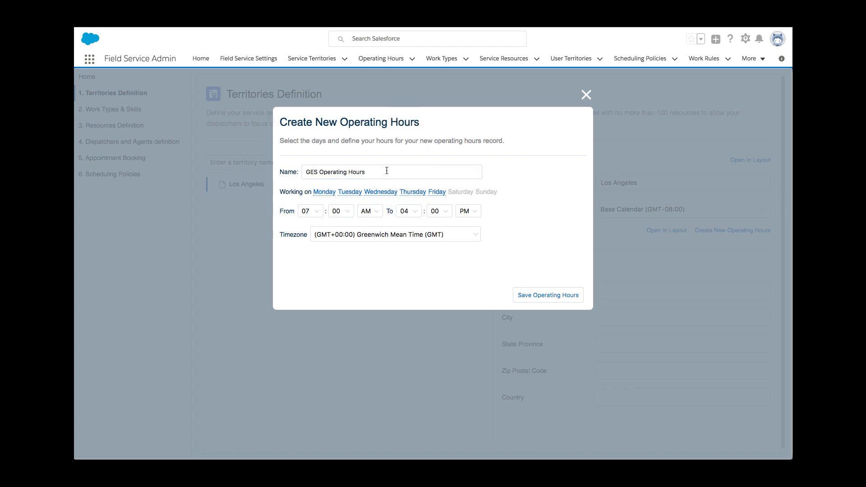
{"action": "left_click", "coordinate": [394, 234]}
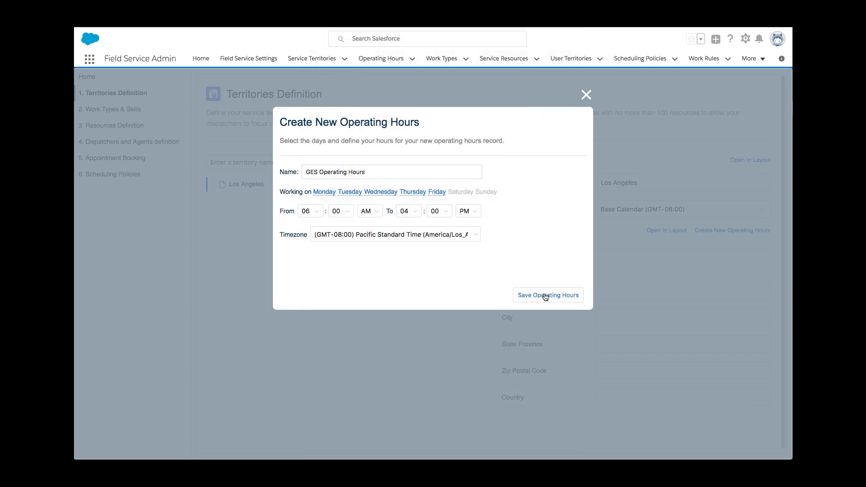
{"action": "left_click", "coordinate": [547, 295]}
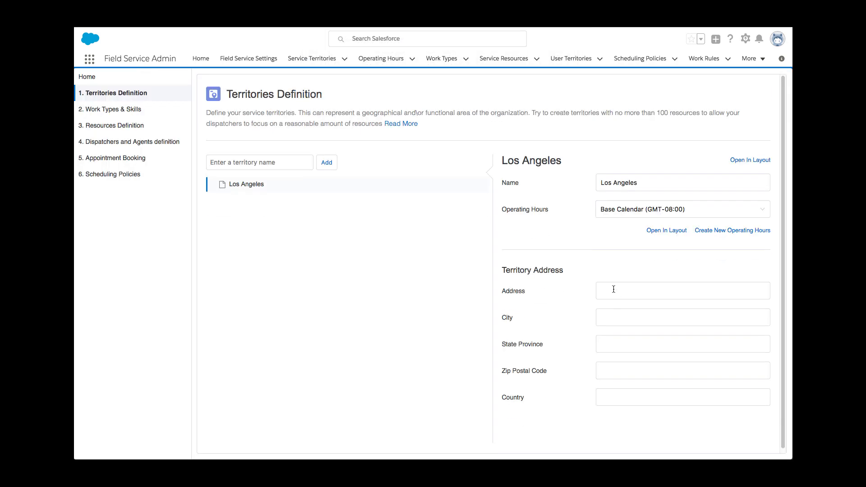
Step: Fill the territory address as 401 E 2nd St, CA, USA and add San Francisco with GES hours
{"action": "type", "text": "401 E 2nd St"}
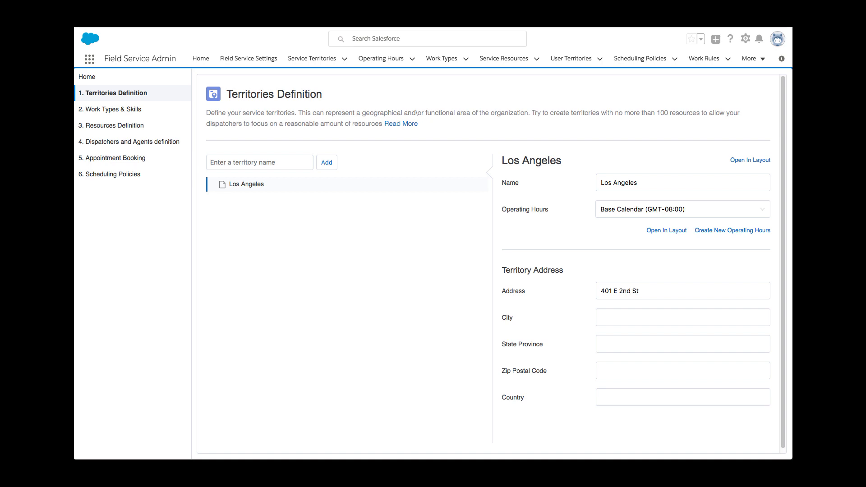
{"action": "type", "text": "CA"}
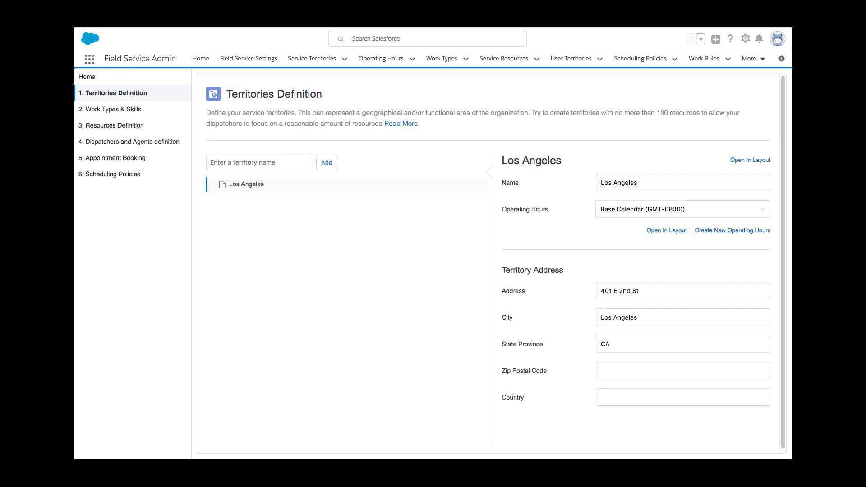
{"action": "type", "text": "USA"}
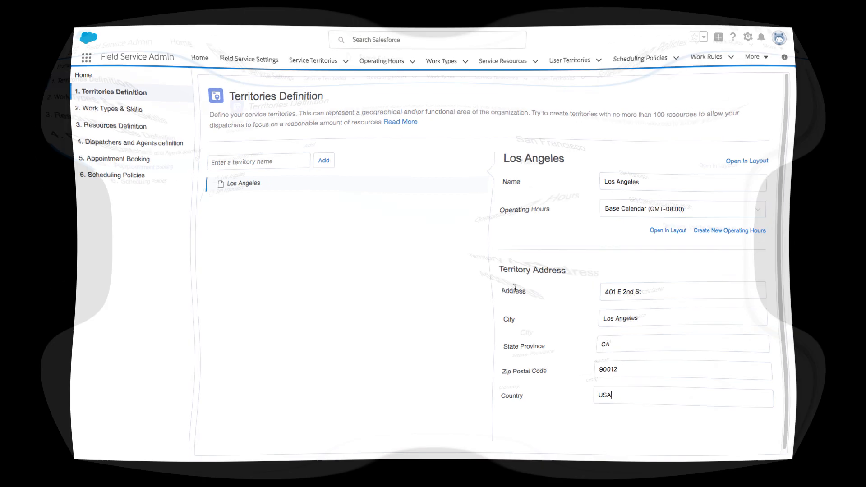
{"action": "left_click", "coordinate": [248, 195]}
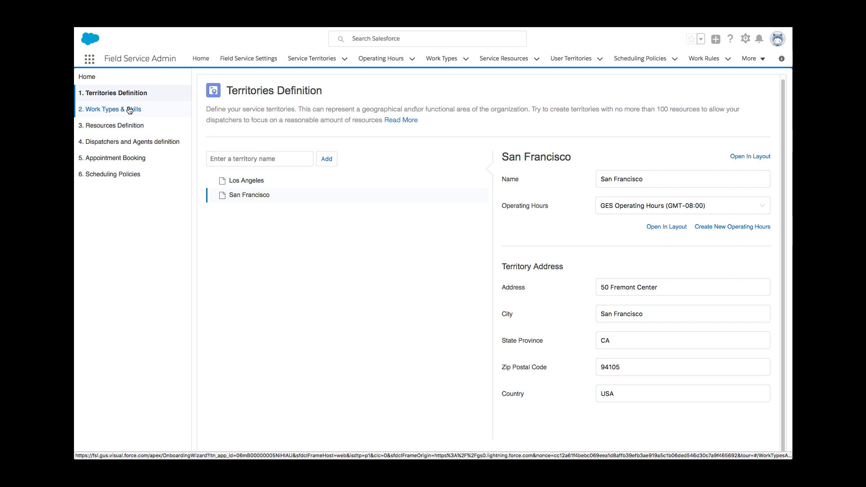
Step: Add a 2-hour Solar Panel Repair work type with auto-create and the Solar Panel Repair skill
{"action": "left_click", "coordinate": [110, 109]}
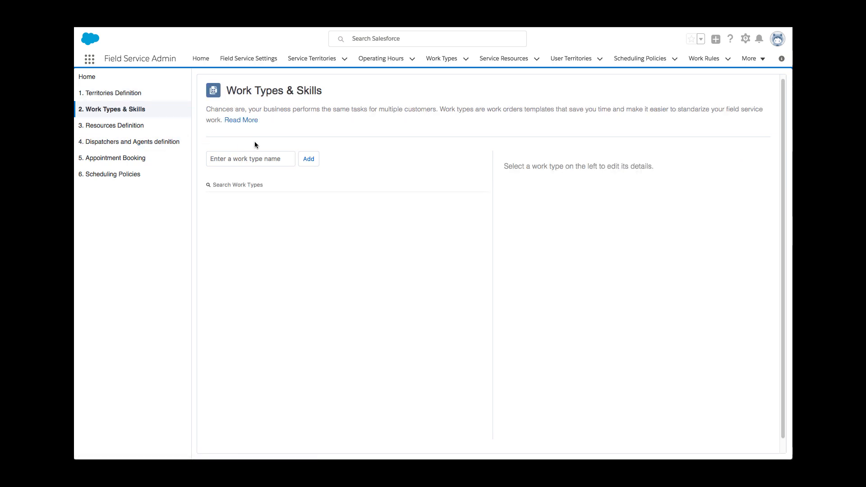
{"action": "type", "text": "Solar Panel R"}
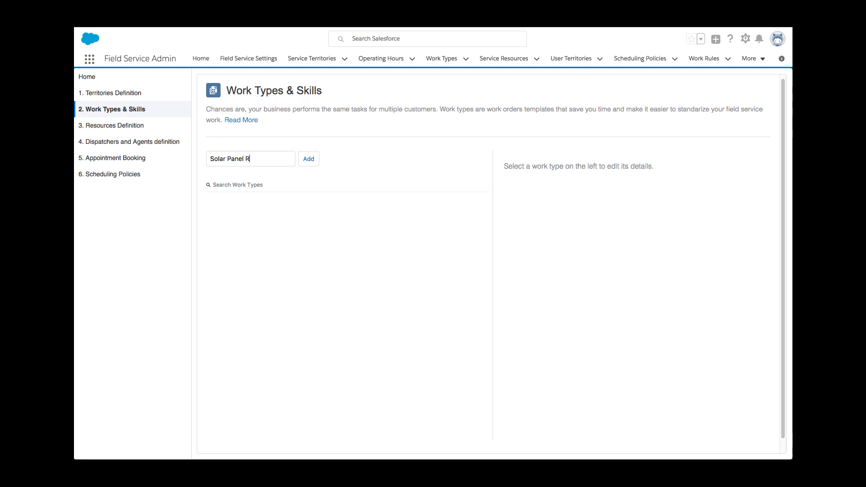
{"action": "left_click", "coordinate": [309, 159]}
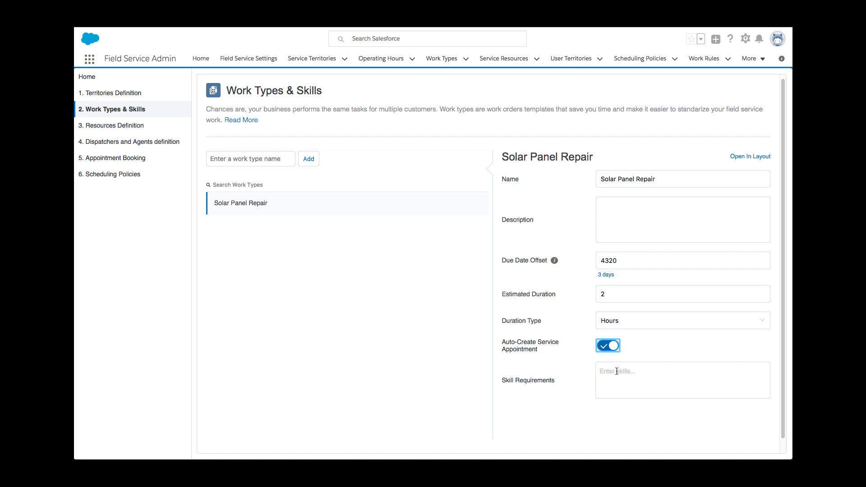
{"action": "type", "text": "Solar Panel Repair"}
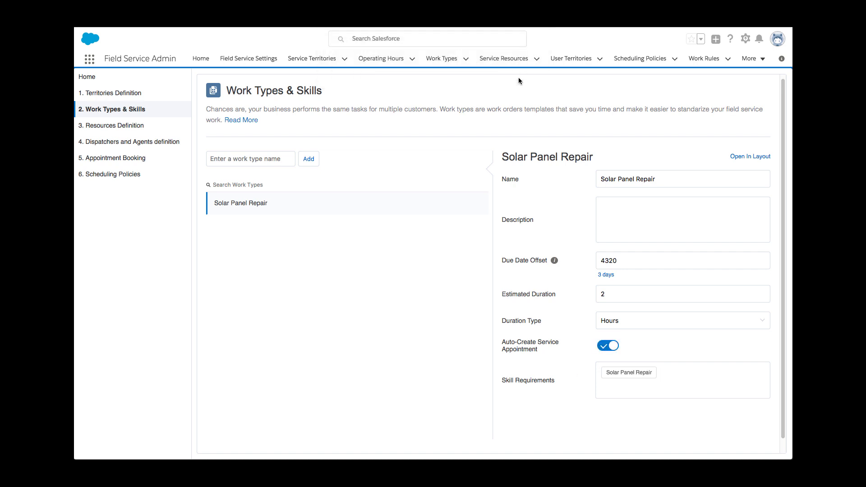
{"action": "left_click", "coordinate": [113, 125]}
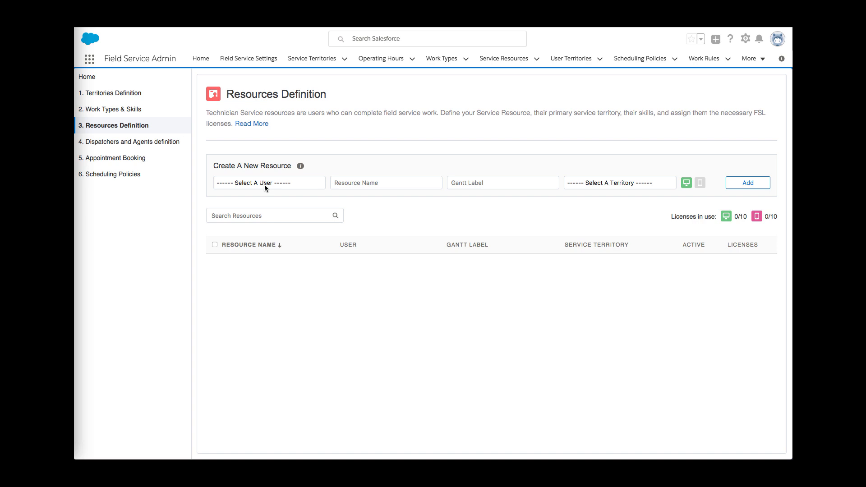
{"action": "left_click", "coordinate": [268, 182]}
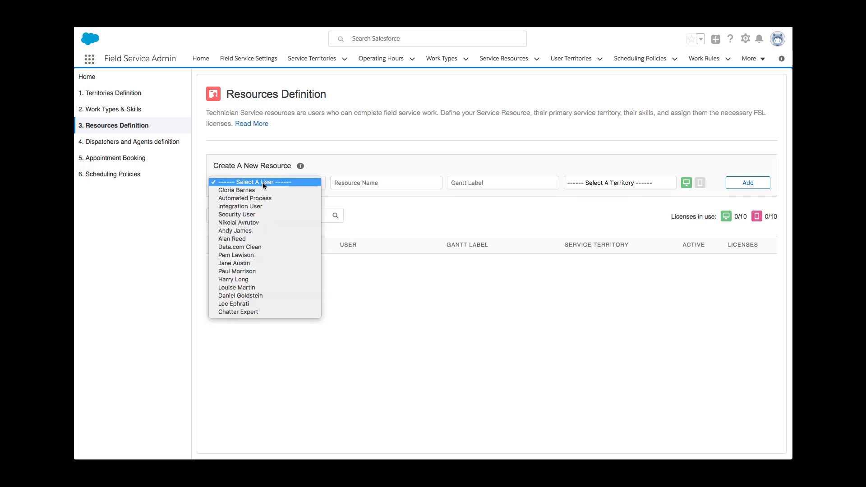
{"action": "left_click", "coordinate": [235, 230]}
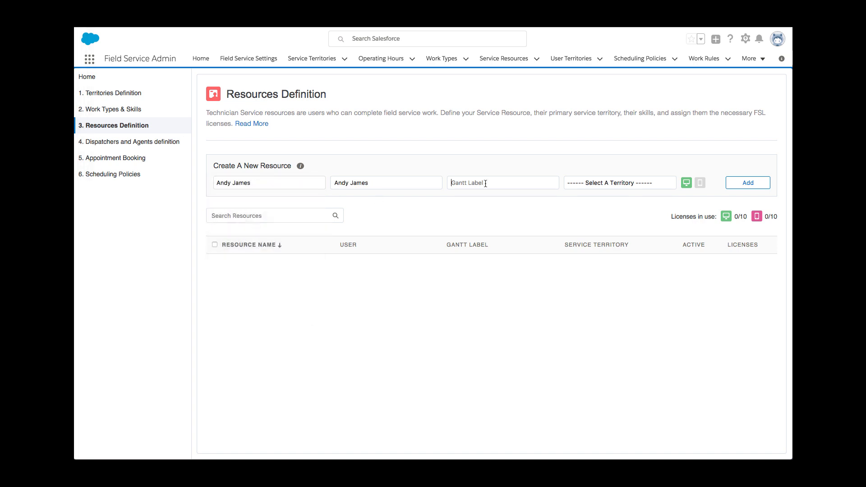
{"action": "type", "text": "Installer"}
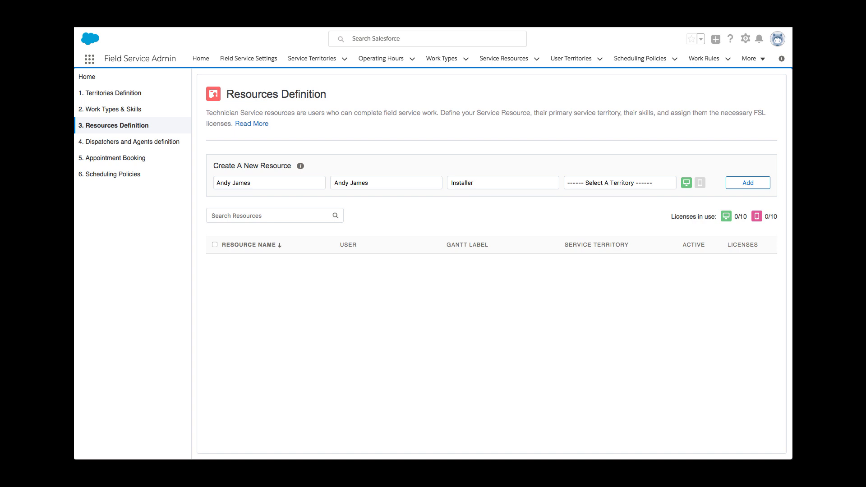
{"action": "left_click", "coordinate": [619, 183]}
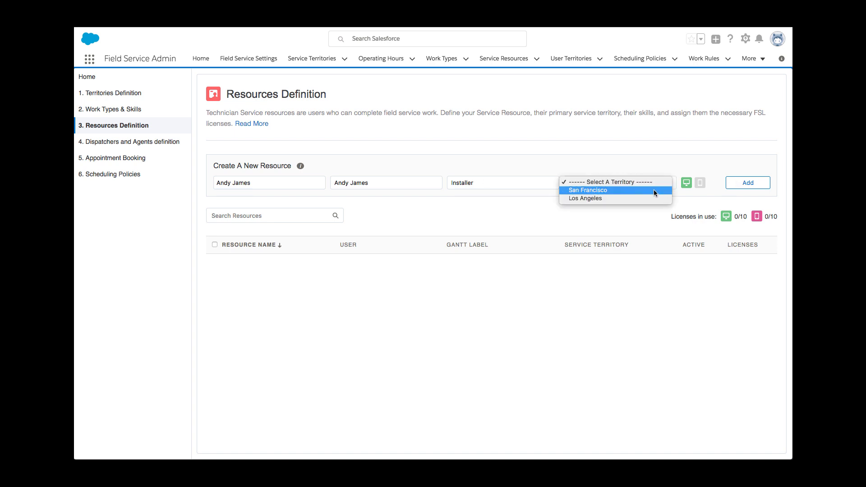
{"action": "left_click", "coordinate": [588, 190]}
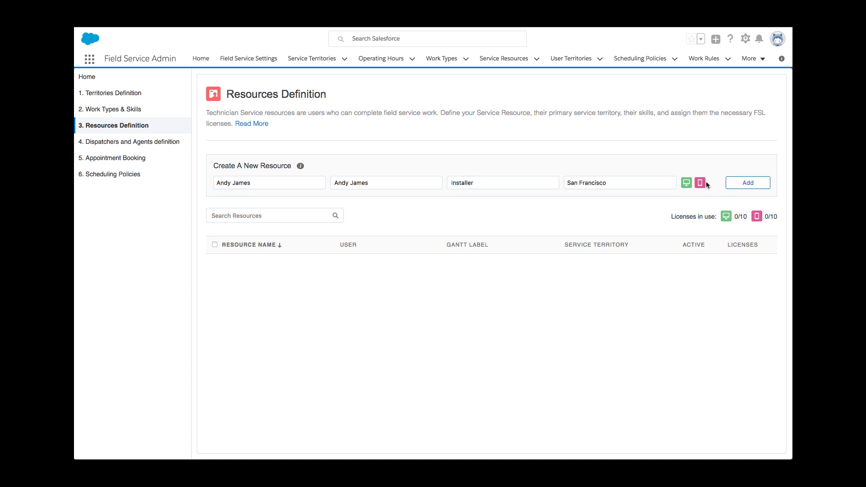
{"action": "left_click", "coordinate": [747, 183]}
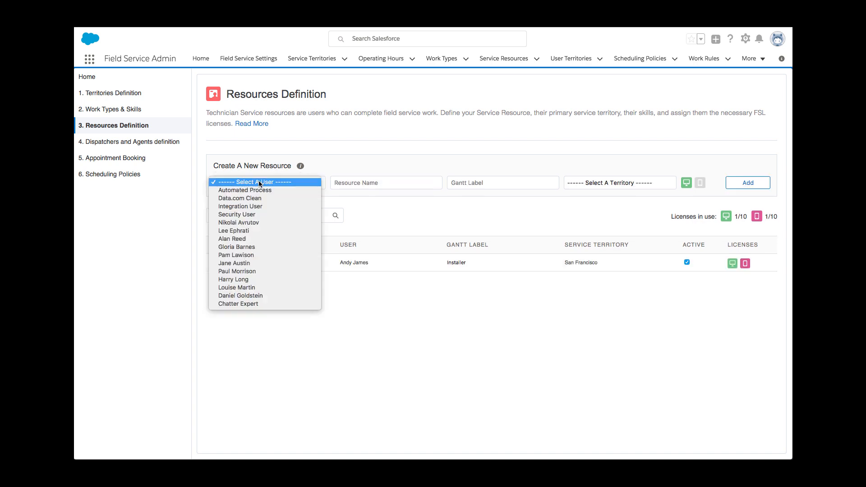
{"action": "left_click", "coordinate": [232, 238]}
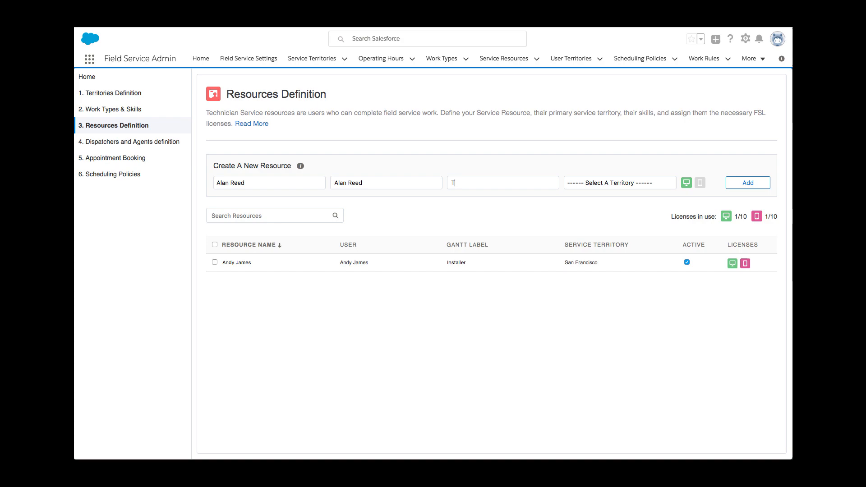
{"action": "left_click", "coordinate": [619, 182]}
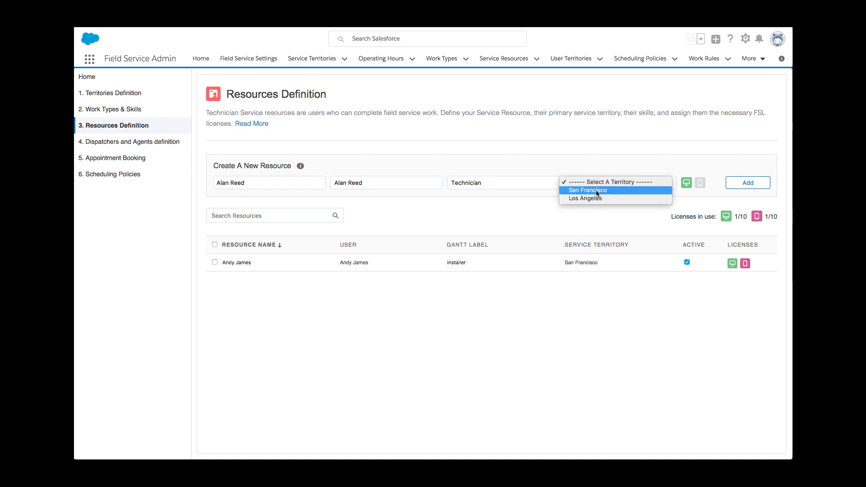
{"action": "left_click", "coordinate": [587, 190]}
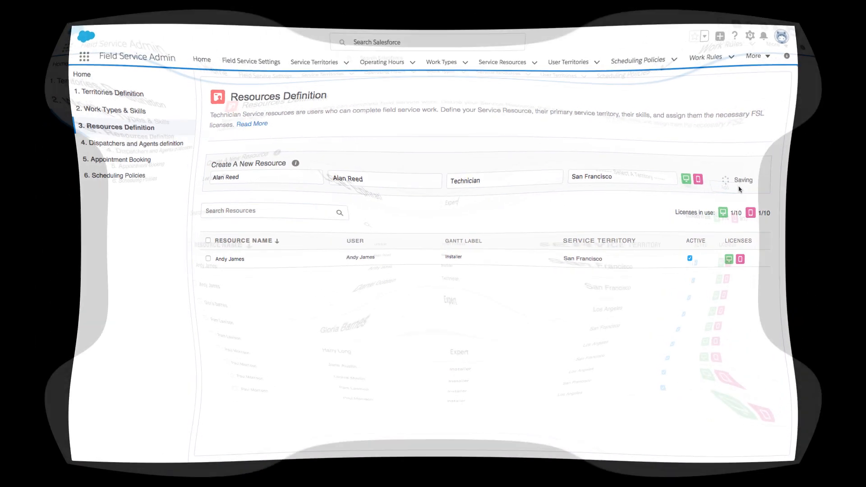
{"action": "left_click", "coordinate": [747, 180]}
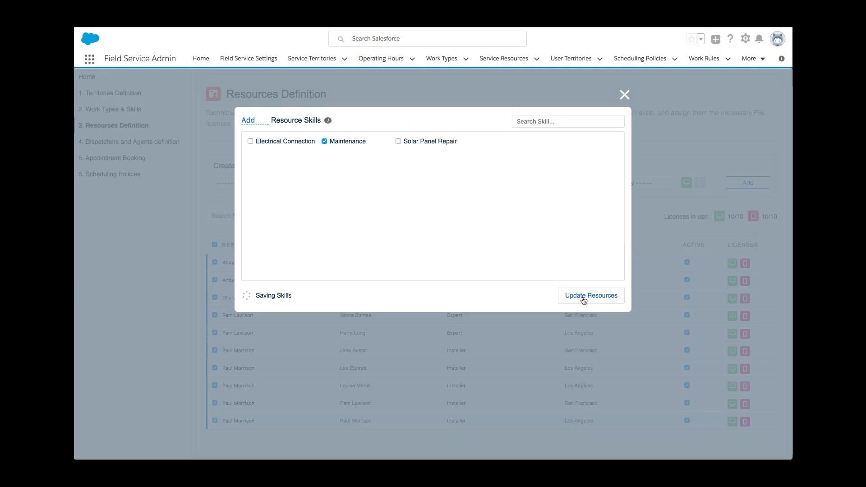
{"action": "left_click", "coordinate": [590, 296]}
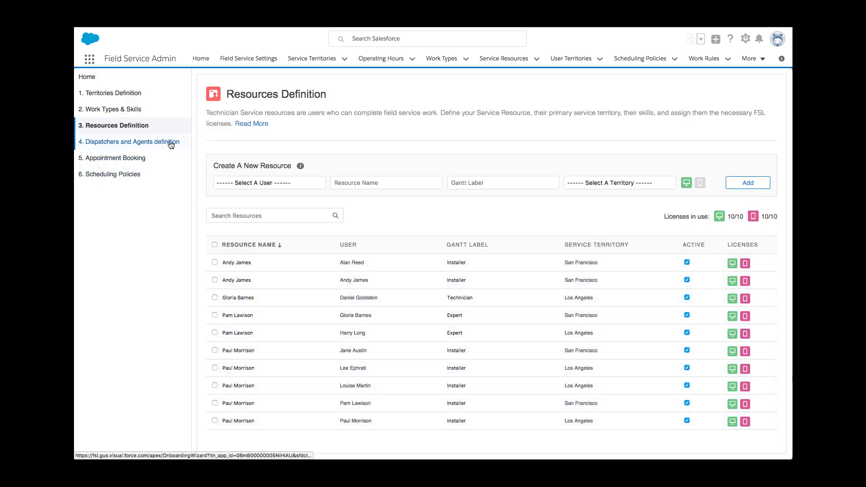
{"action": "left_click", "coordinate": [129, 142]}
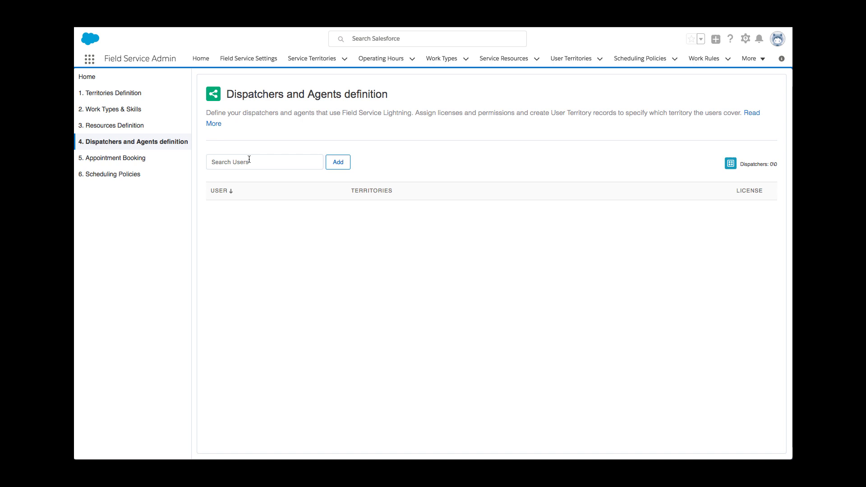
{"action": "left_click", "coordinate": [338, 162]}
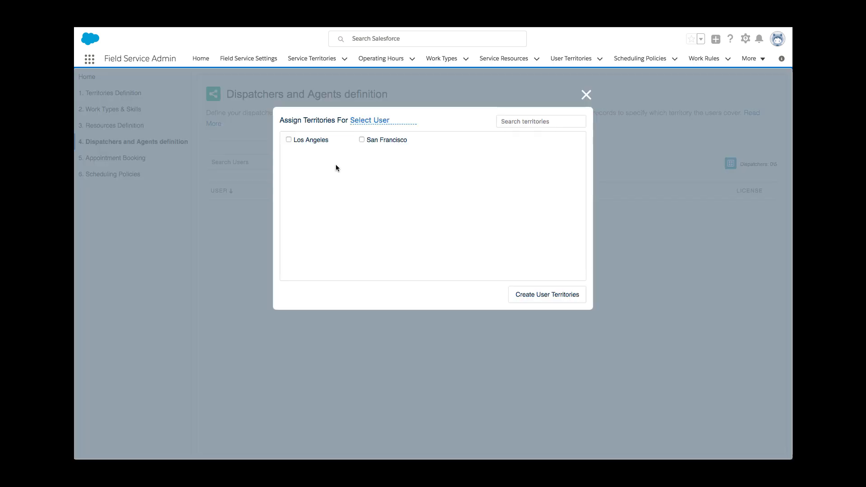
{"action": "left_click", "coordinate": [367, 120]}
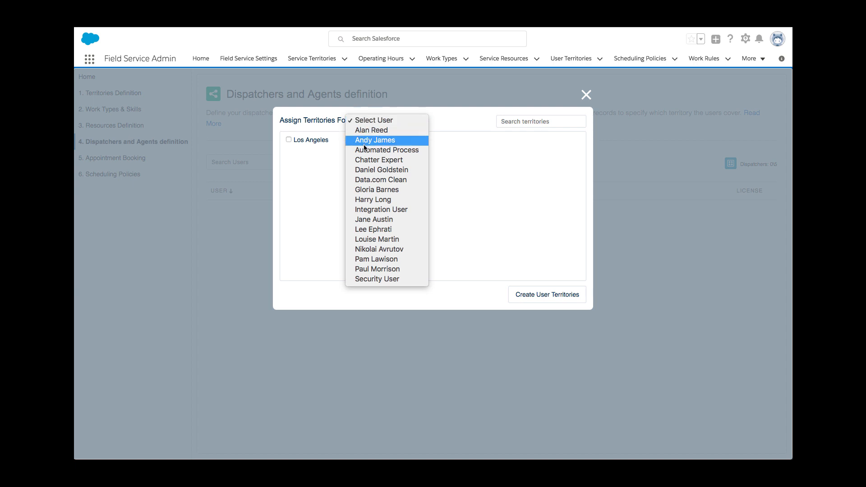
{"action": "mouse_move", "coordinate": [377, 189]}
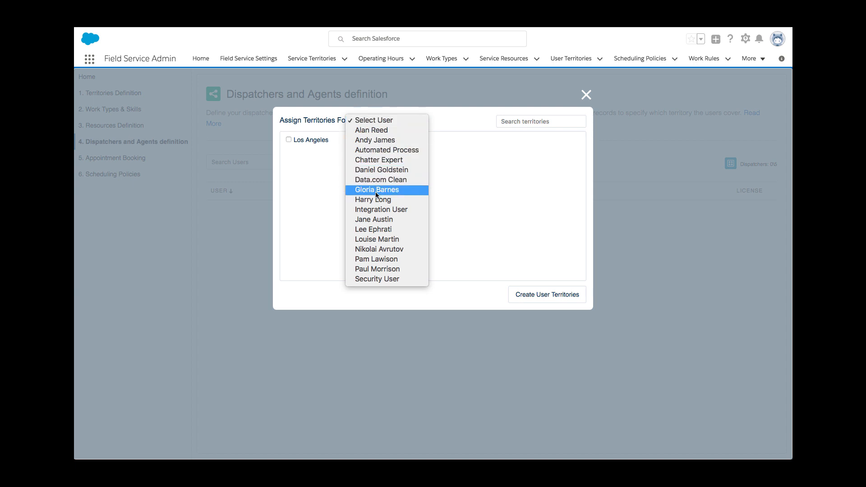
{"action": "left_click", "coordinate": [372, 199]}
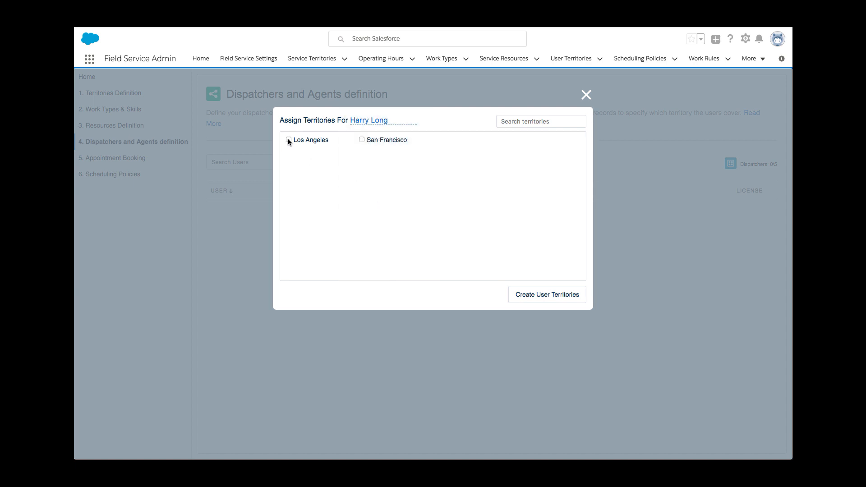
{"action": "left_click", "coordinate": [288, 139]}
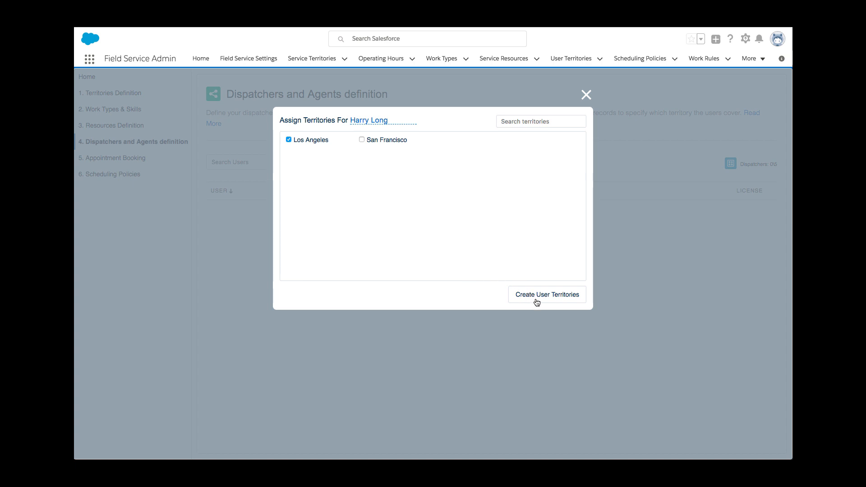
{"action": "left_click", "coordinate": [546, 294]}
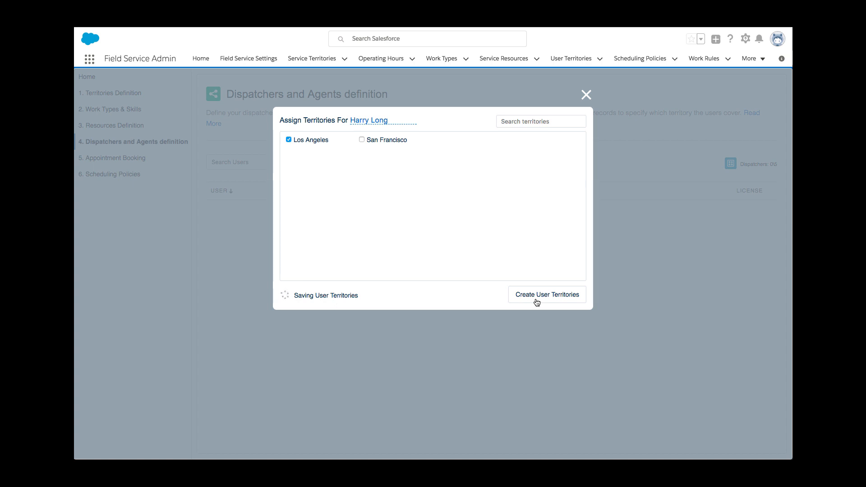
{"action": "left_click", "coordinate": [115, 157]}
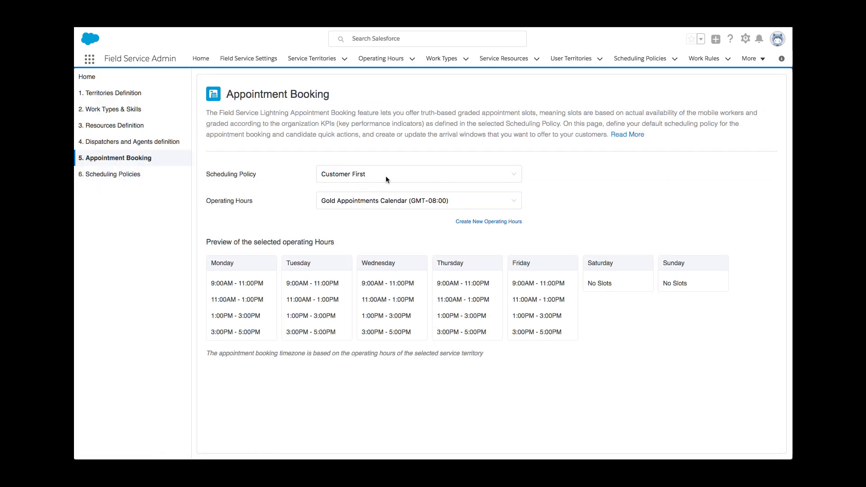
Step: Save GES Appointments Calendar hours with 2-hour slots from 8 AM to 6 PM
{"action": "left_click", "coordinate": [417, 200]}
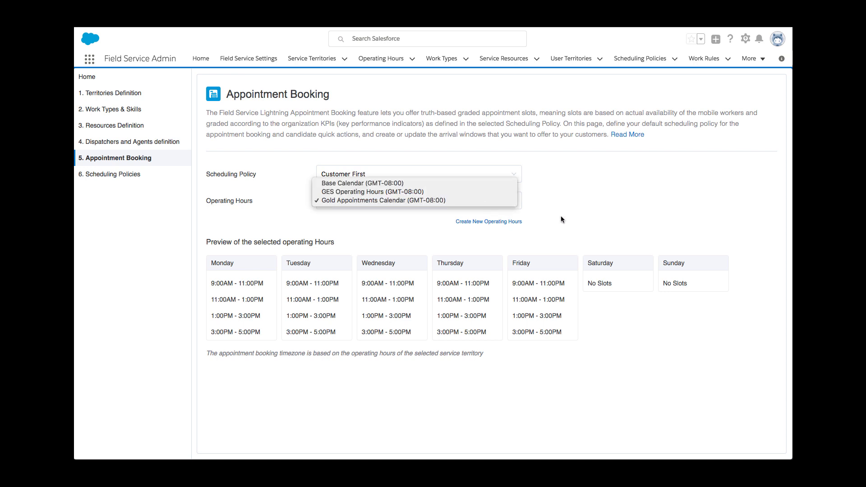
{"action": "left_click", "coordinate": [488, 222]}
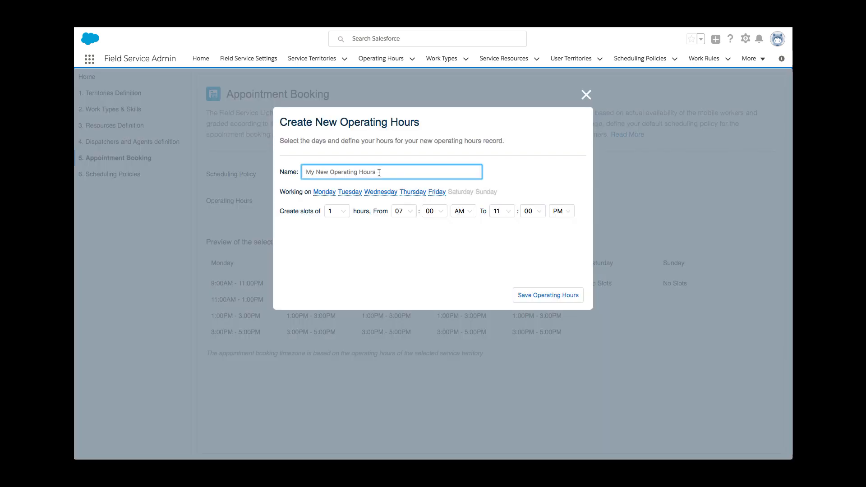
{"action": "type", "text": "GES Appoin"}
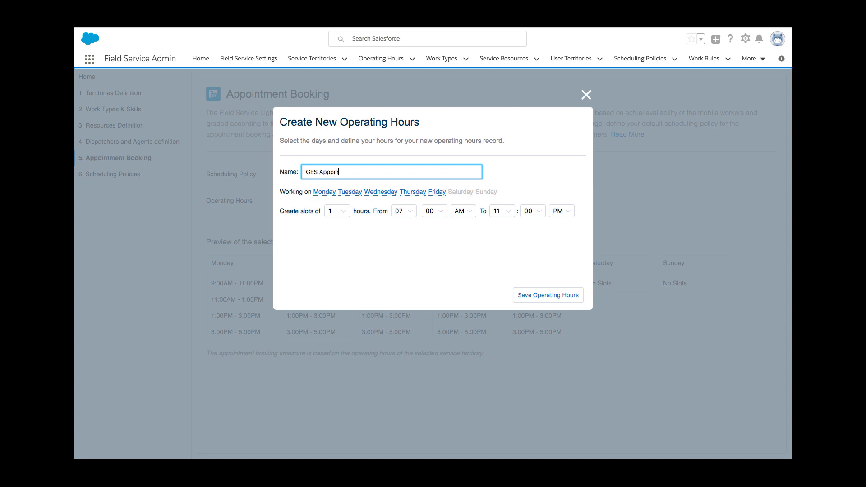
{"action": "type", "text": "tments Calendar"}
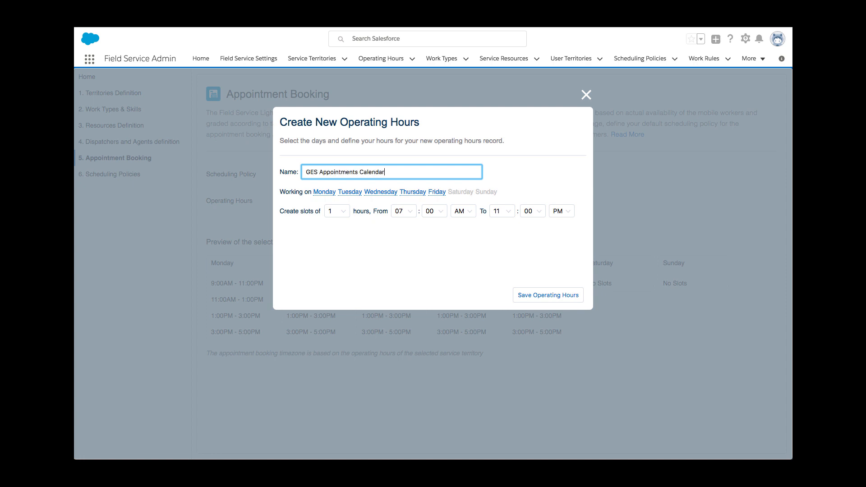
{"action": "left_click", "coordinate": [336, 211]}
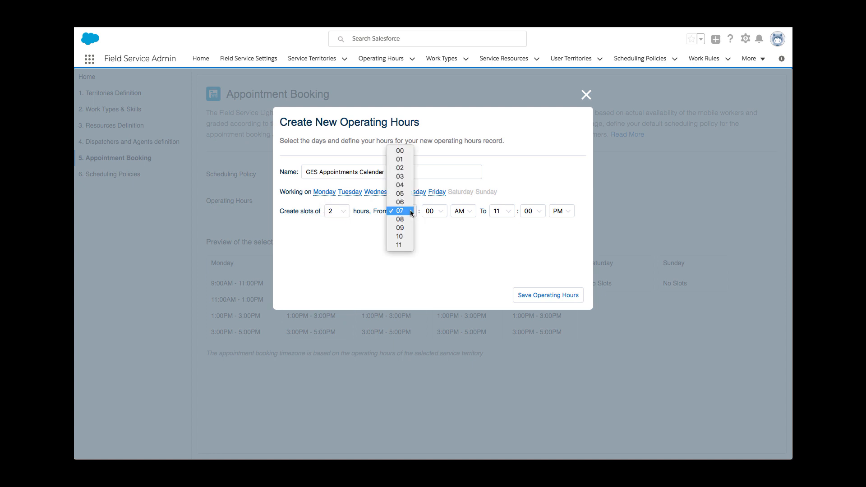
{"action": "left_click", "coordinate": [399, 218]}
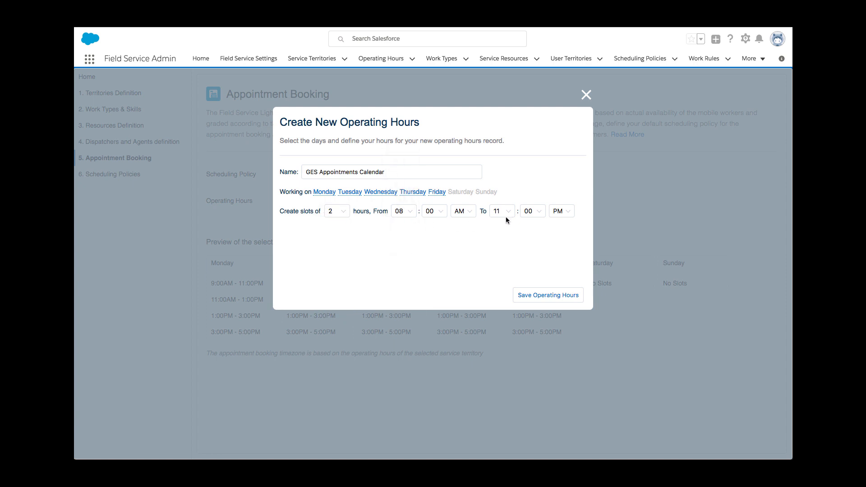
{"action": "left_click", "coordinate": [499, 211]}
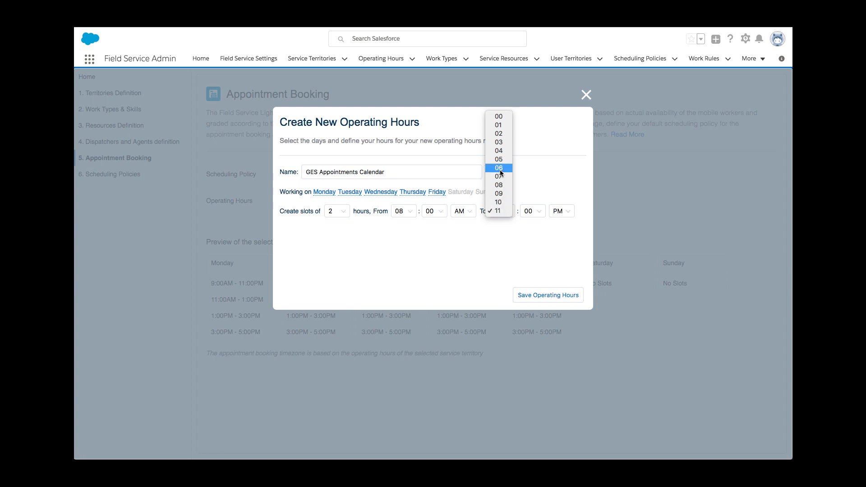
{"action": "left_click", "coordinate": [498, 168]}
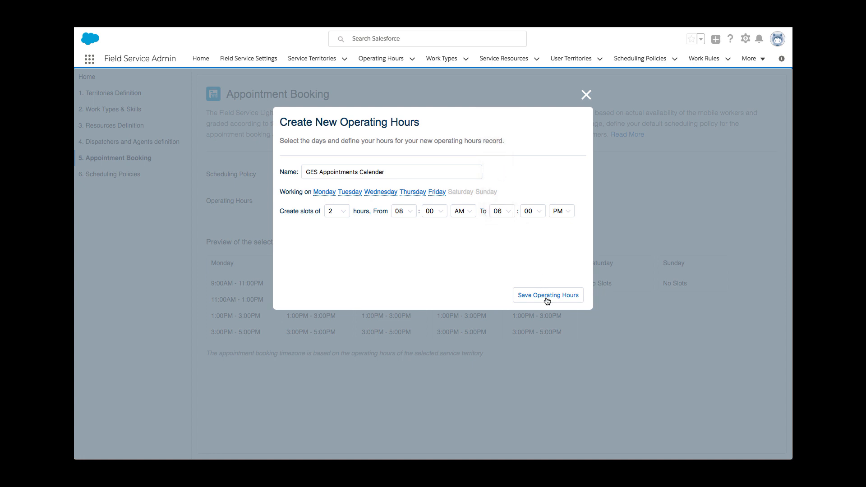
{"action": "left_click", "coordinate": [547, 294]}
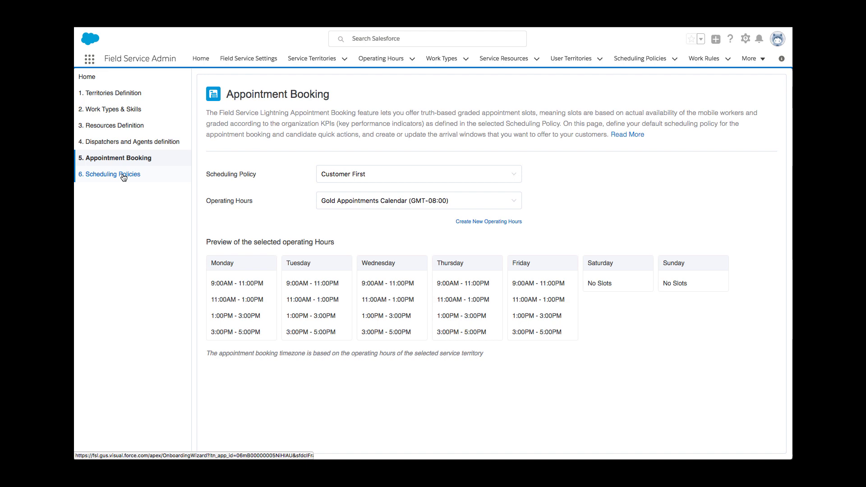
Step: Remove Service Crew Resources Availability from the Customer First policy's selected rules
{"action": "left_click", "coordinate": [109, 174]}
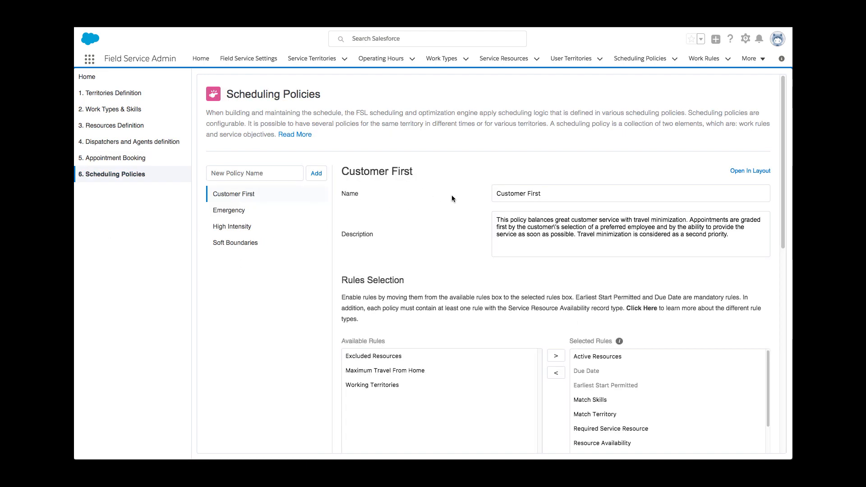
{"action": "scroll", "scroll_direction": "down", "scroll_amount": 3}
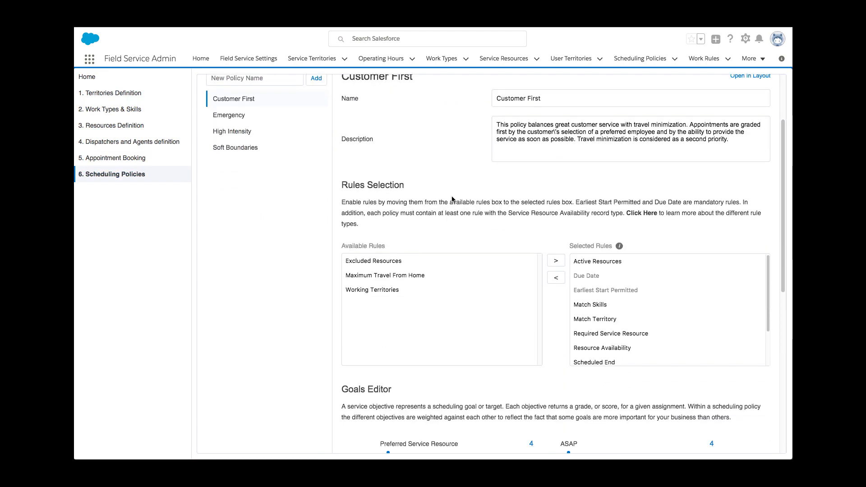
{"action": "scroll", "scroll_direction": "down", "scroll_amount": 3}
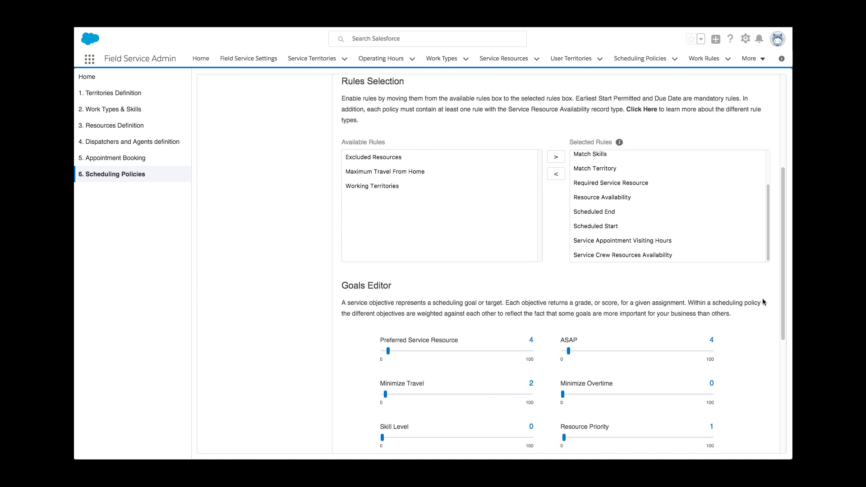
{"action": "left_click", "coordinate": [622, 254]}
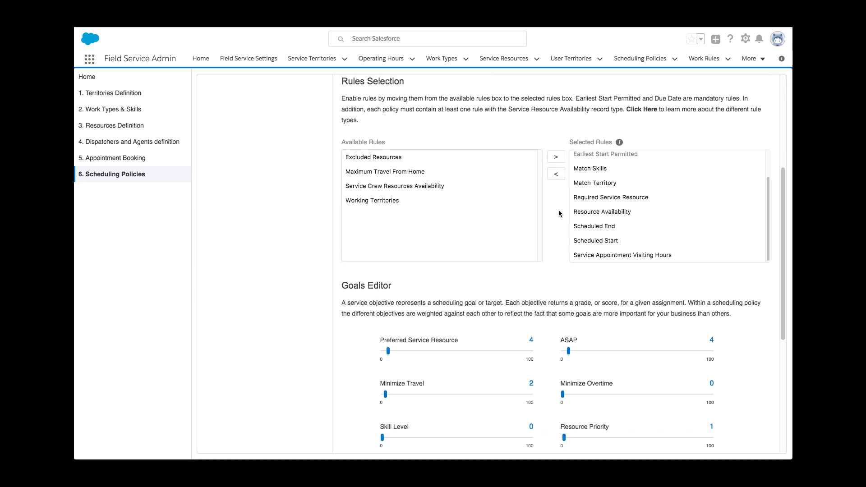
Step: Weight ASAP and Minimize Overtime at 10 and Preferred Service Resource at 0
{"action": "scroll", "scroll_direction": "down", "scroll_amount": 3}
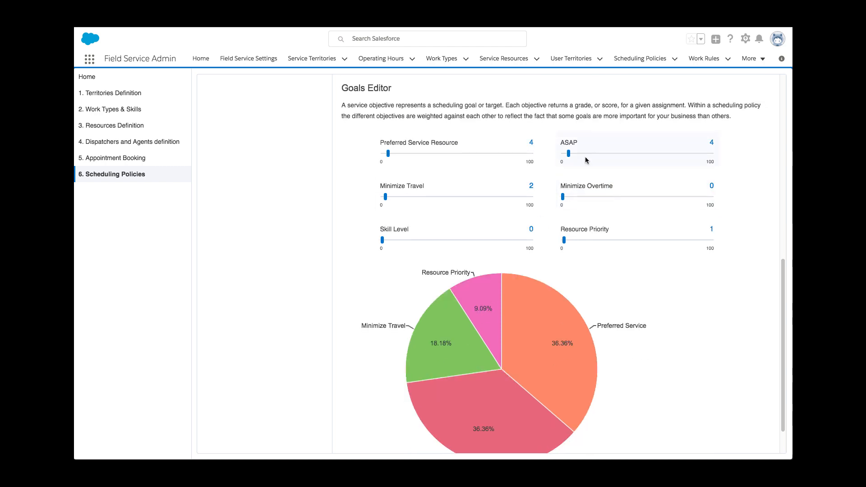
{"action": "left_click_drag", "start_coordinate": [562, 153], "coordinate": [578, 153]}
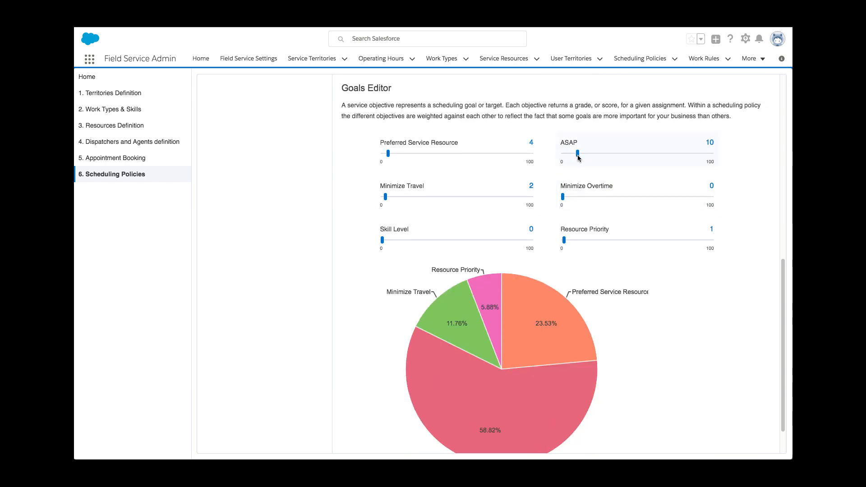
{"action": "left_click_drag", "start_coordinate": [562, 196], "coordinate": [578, 196]}
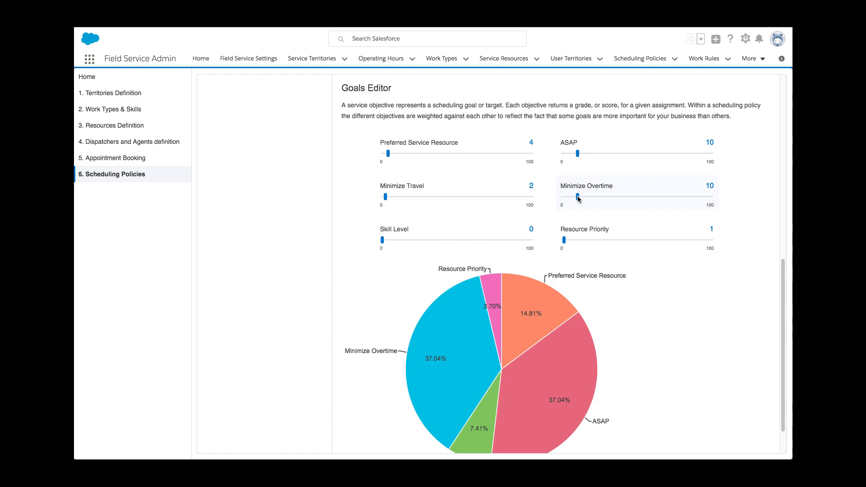
{"action": "left_click_drag", "start_coordinate": [389, 154], "coordinate": [380, 153]}
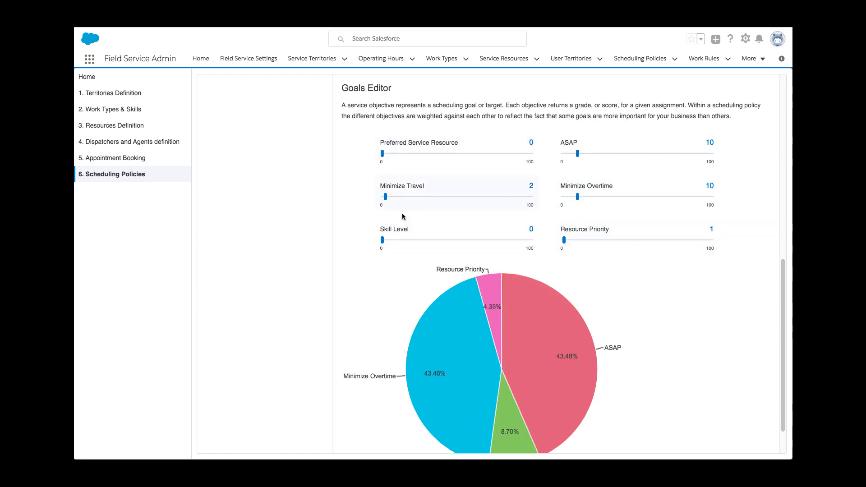
{"action": "scroll", "scroll_direction": "down", "scroll_amount": 3}
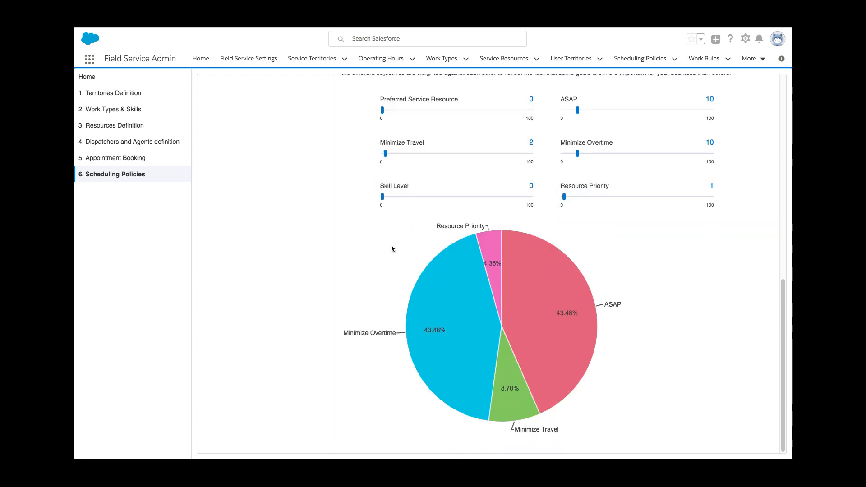
Step: Launch the Field Service app from the App Launcher and open its dispatcher console
{"action": "left_click", "coordinate": [89, 58]}
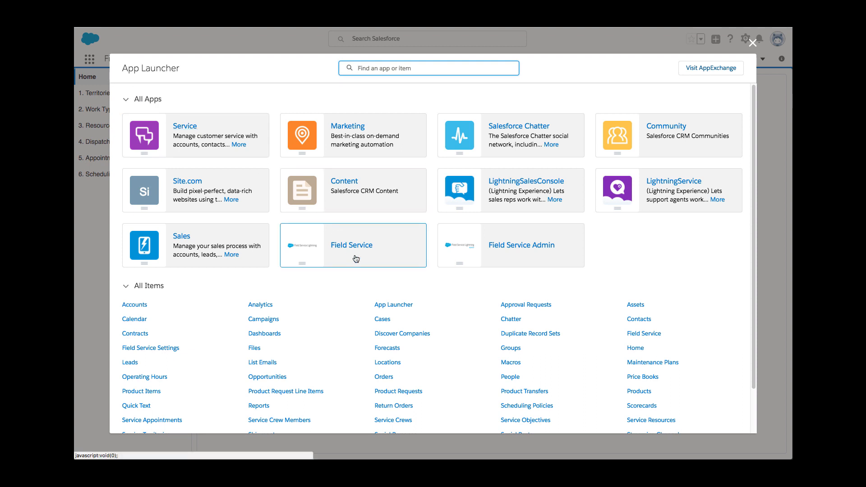
{"action": "left_click", "coordinate": [353, 246]}
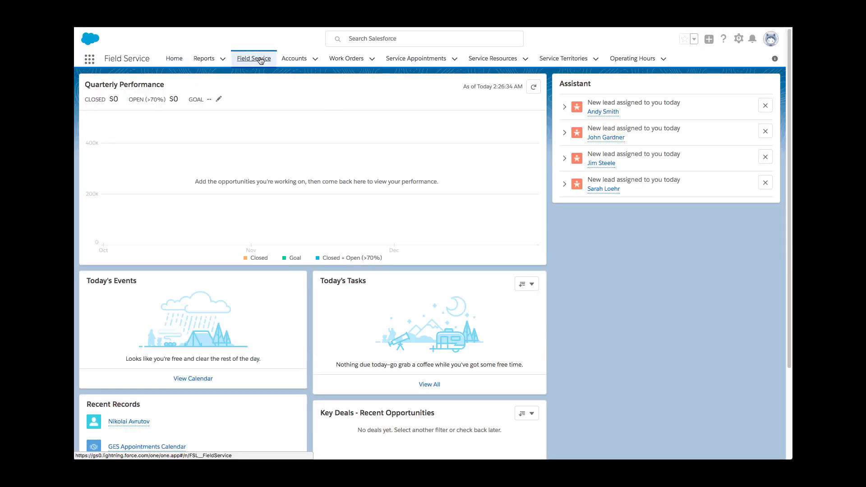
{"action": "left_click", "coordinate": [253, 59]}
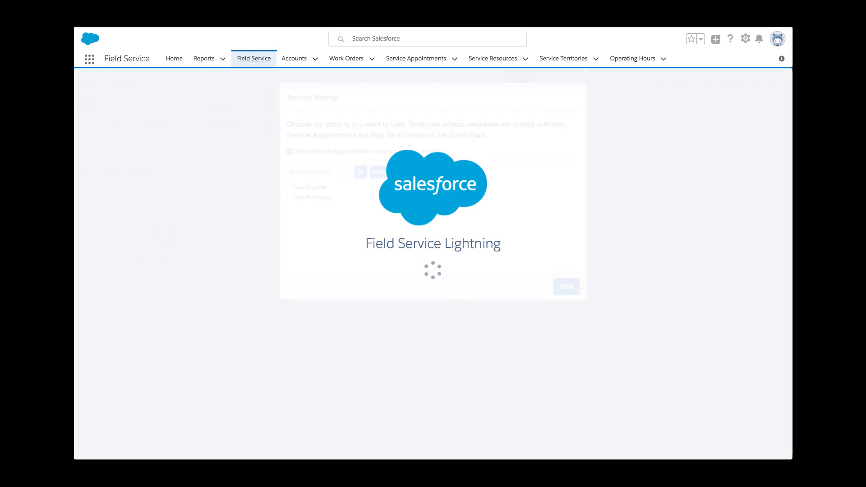